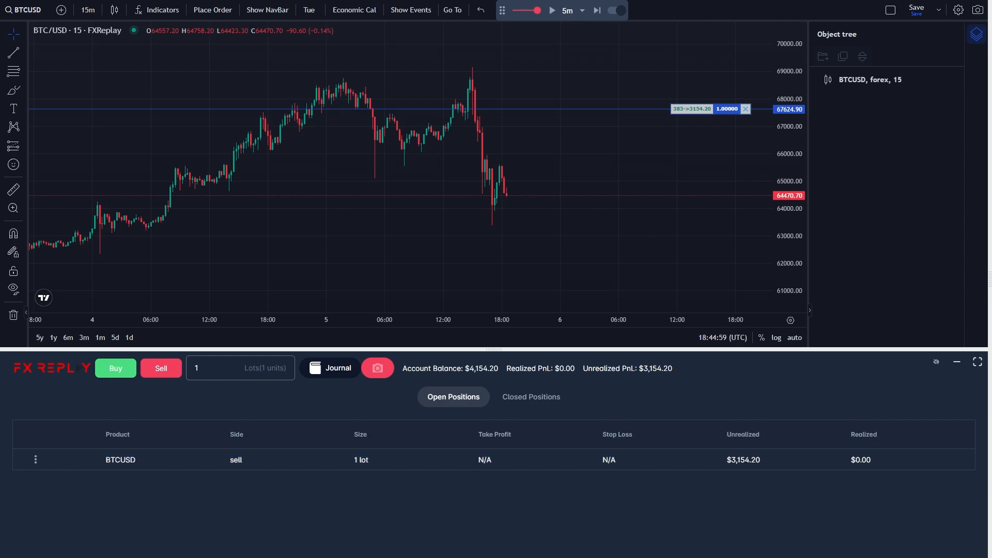
mouse_move(741, 186)
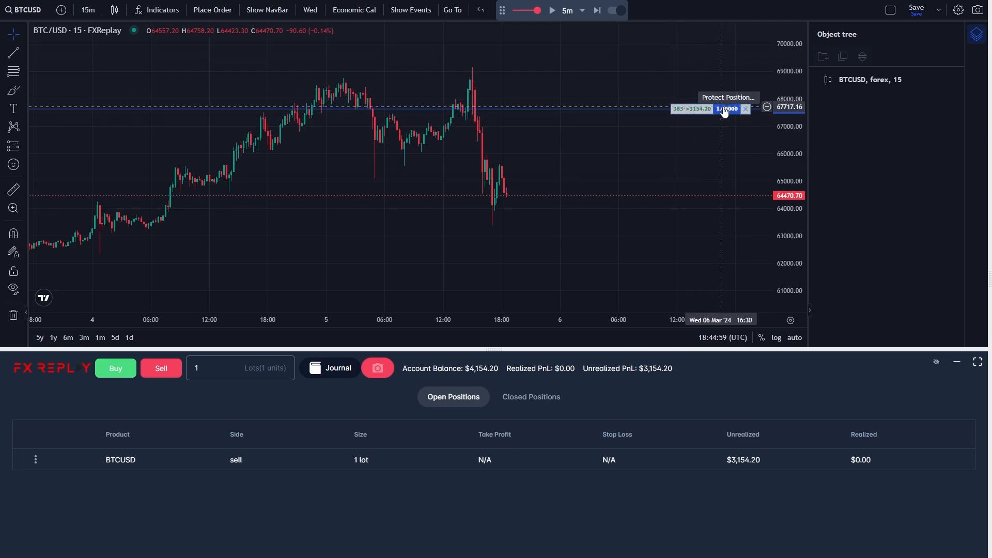
mouse_move(732, 112)
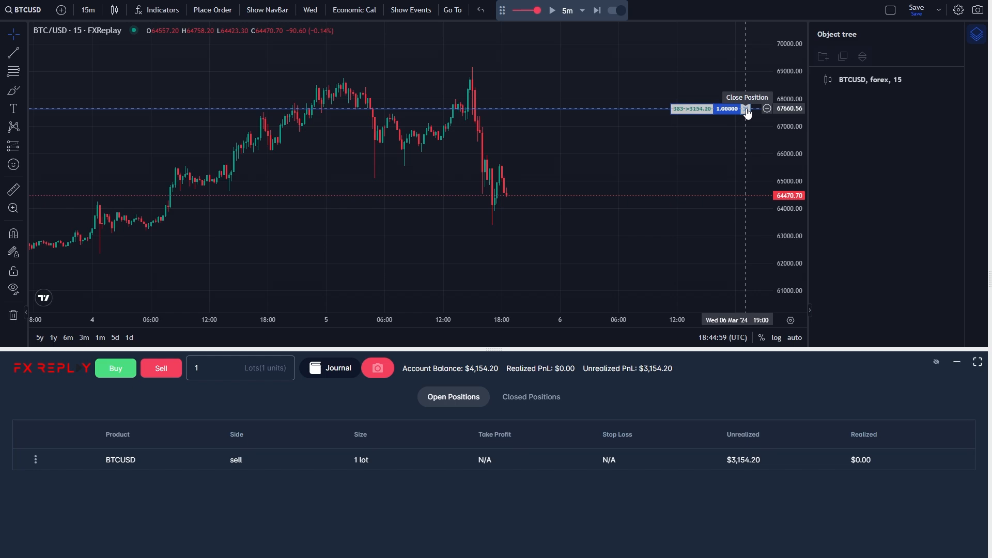
- Open the Take Partials dialog for the open BTCUSD sell position
left_click(746, 113)
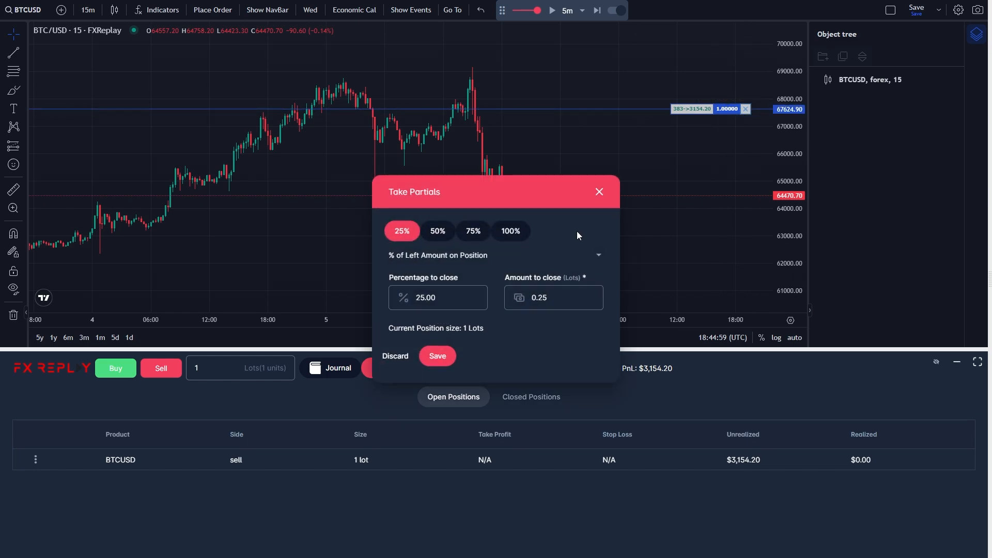
mouse_move(499, 246)
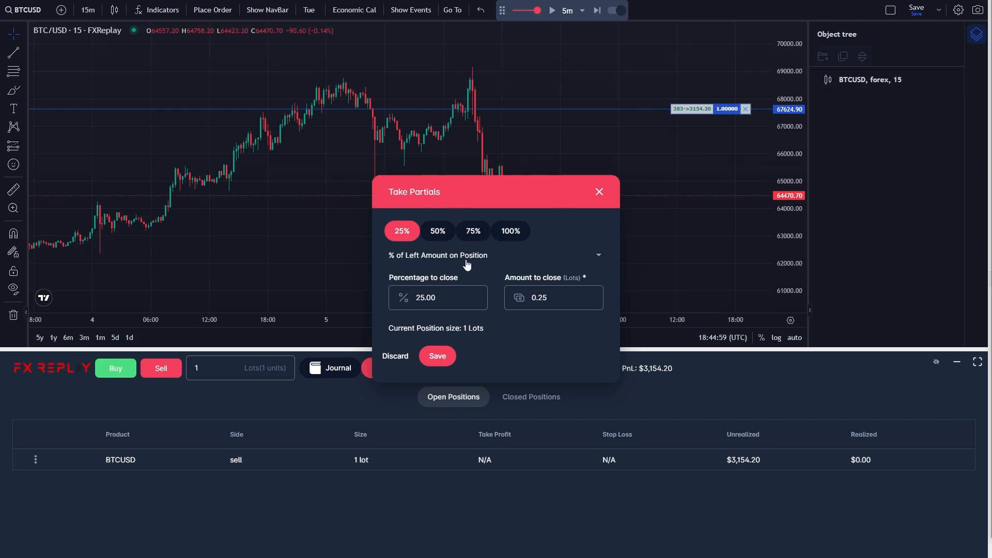
- Close 50% of the BTCUSD sell, leaving 0.5 lot open
left_click(437, 231)
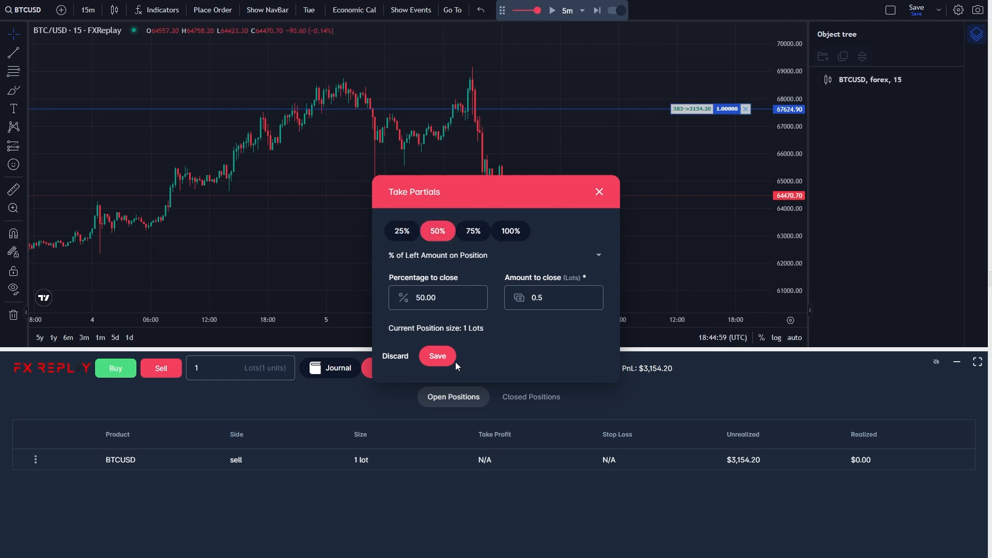
left_click(437, 355)
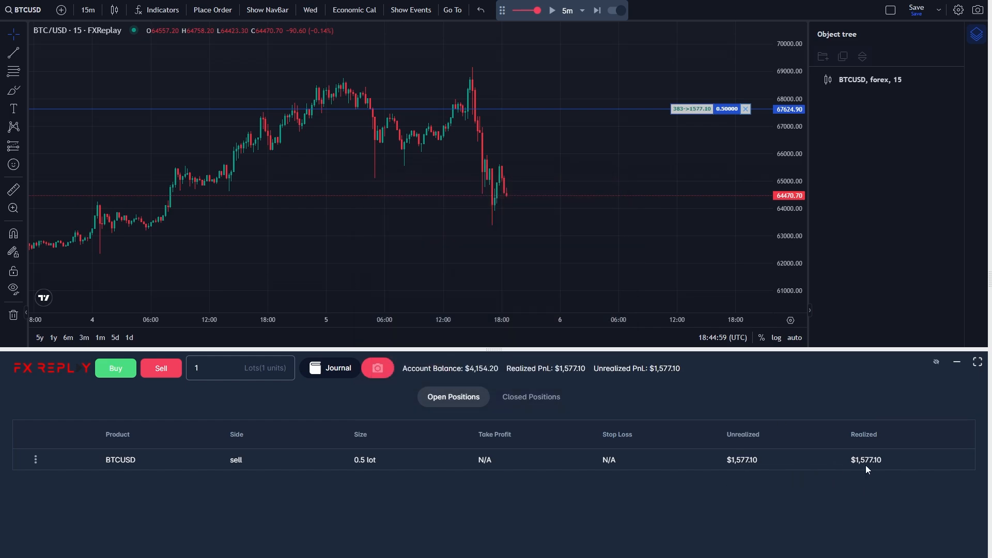
- Highlight the $1,577.10 realized profit in the Open Positions panel
double_click(865, 460)
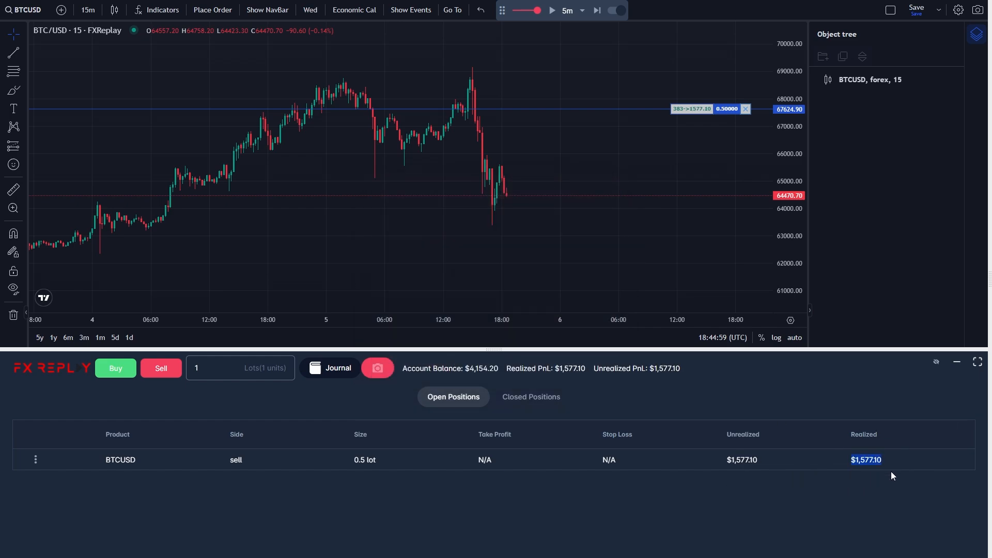
mouse_move(722, 473)
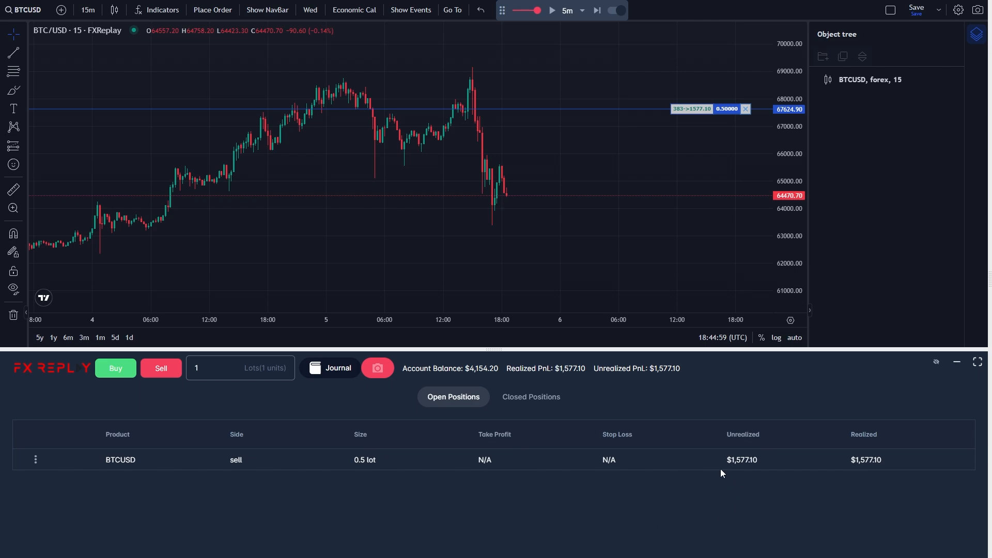
mouse_move(843, 513)
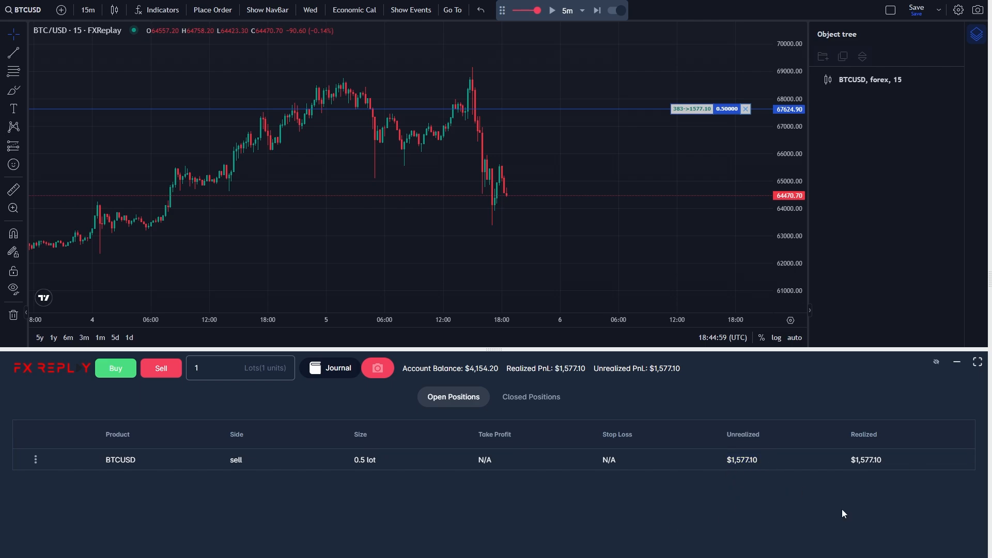